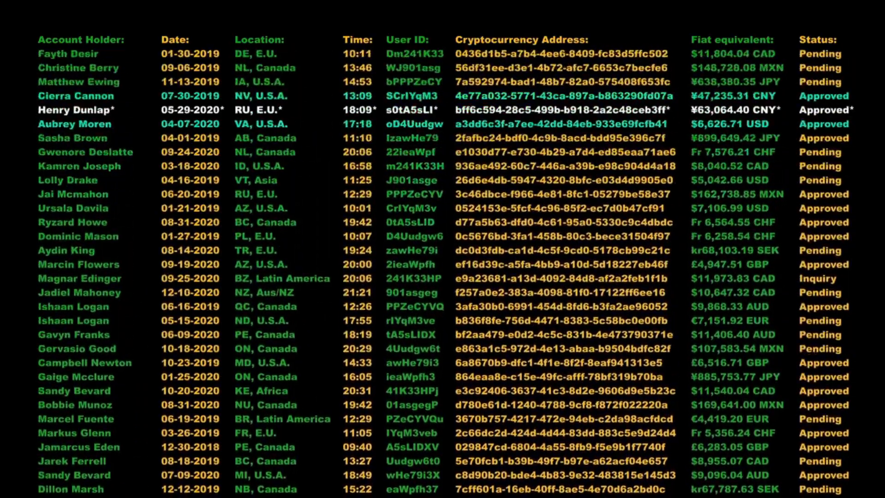
scroll("down", 3)
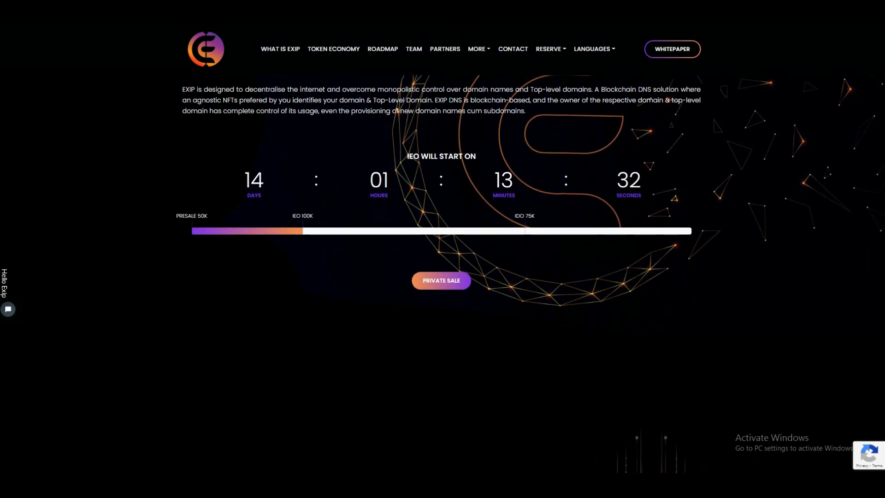
scroll("down", 3)
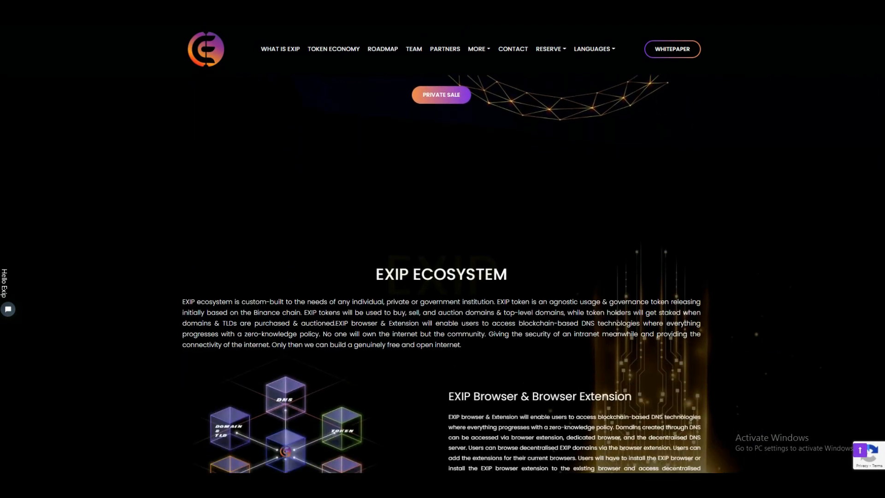
scroll("down", 3)
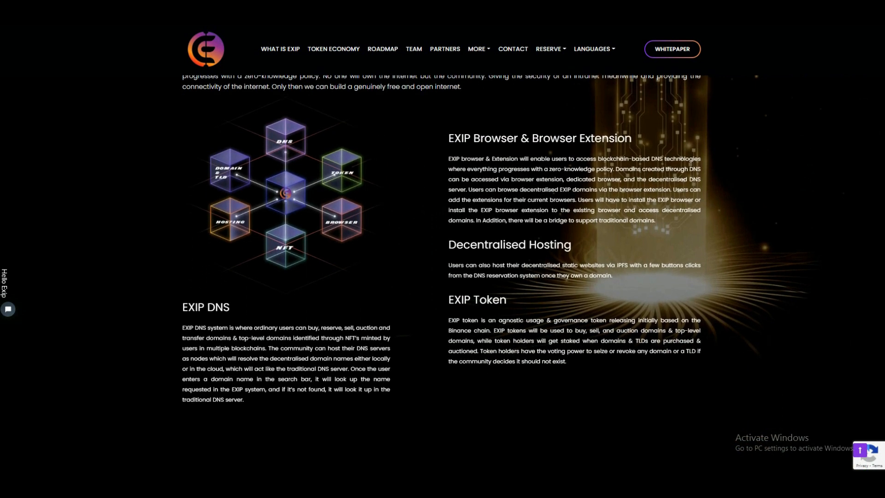
scroll("down", 3)
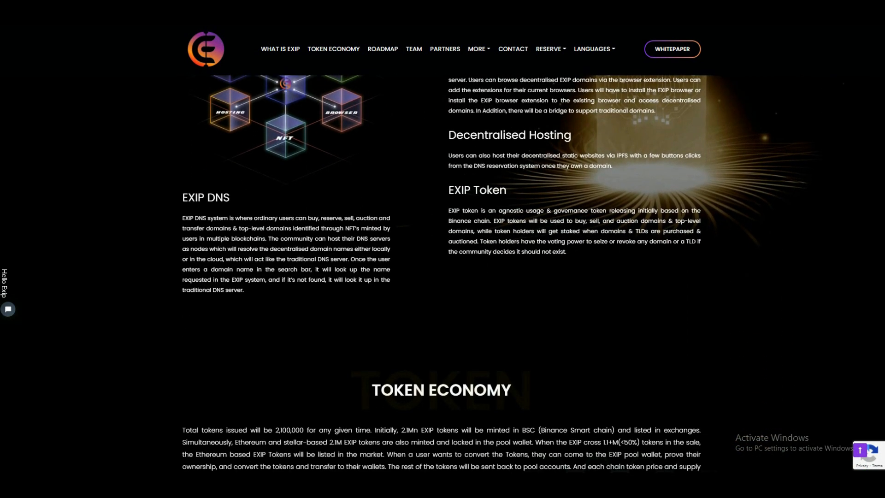
scroll("down", 3)
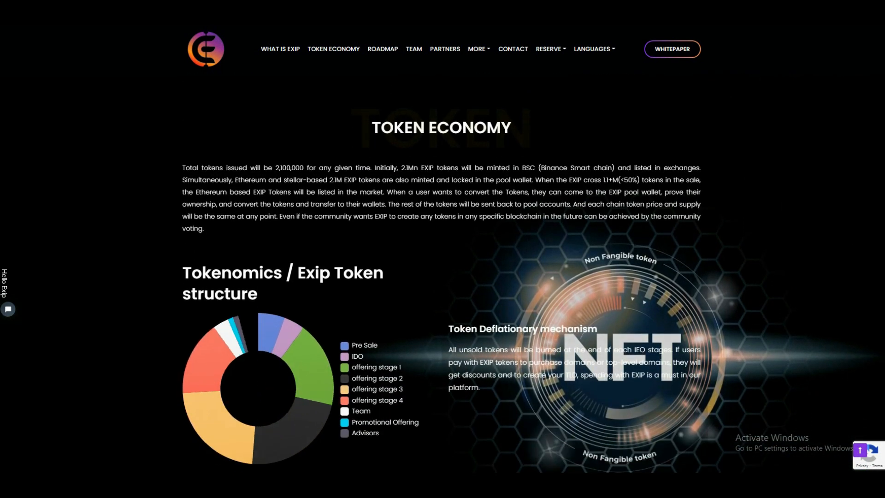
scroll("down", 3)
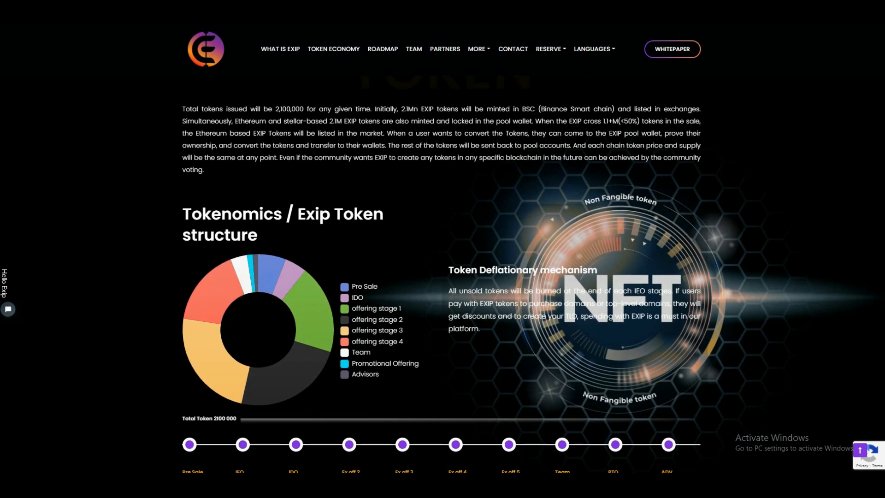
scroll("down", 3)
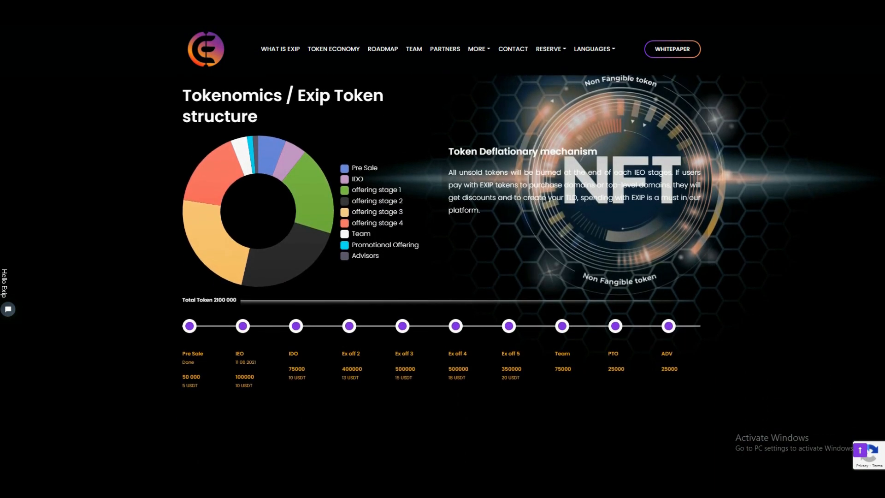
scroll("down", 3)
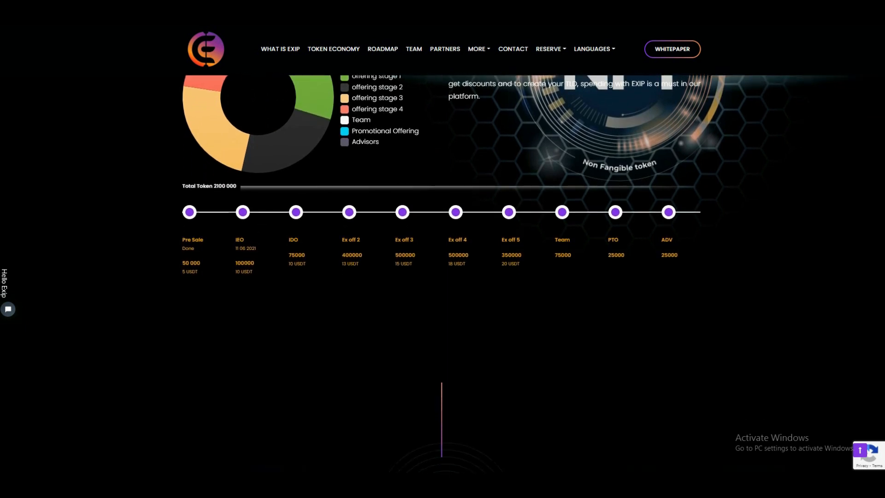
scroll("down", 3)
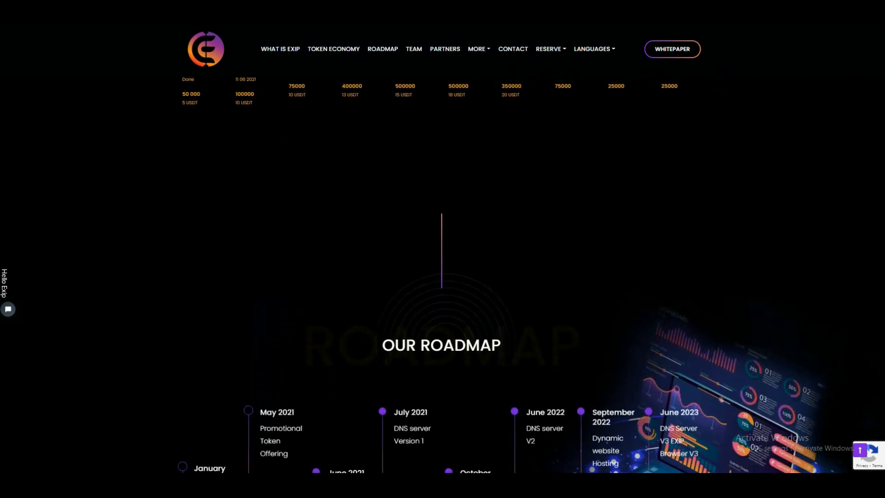
scroll("down", 3)
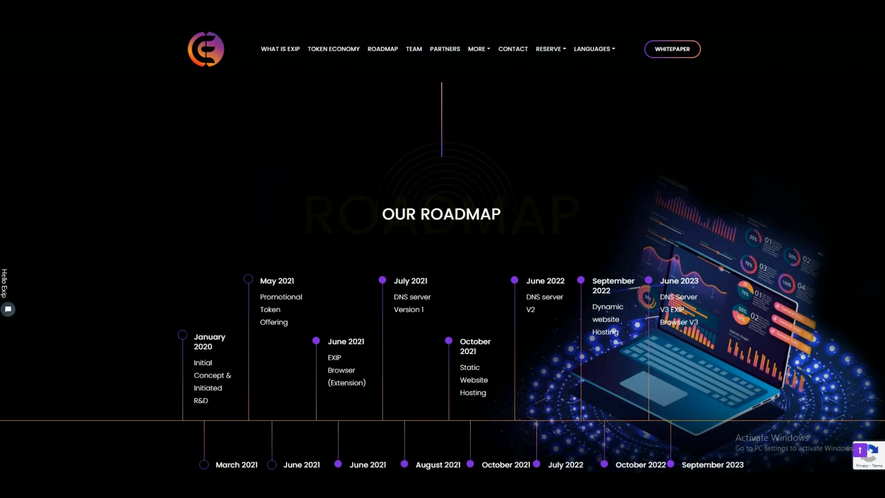
scroll("down", 3)
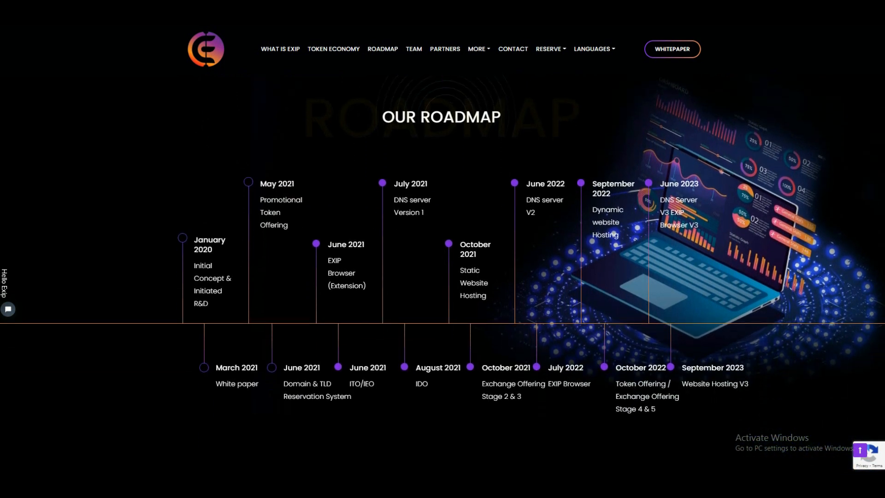
scroll("down", 3)
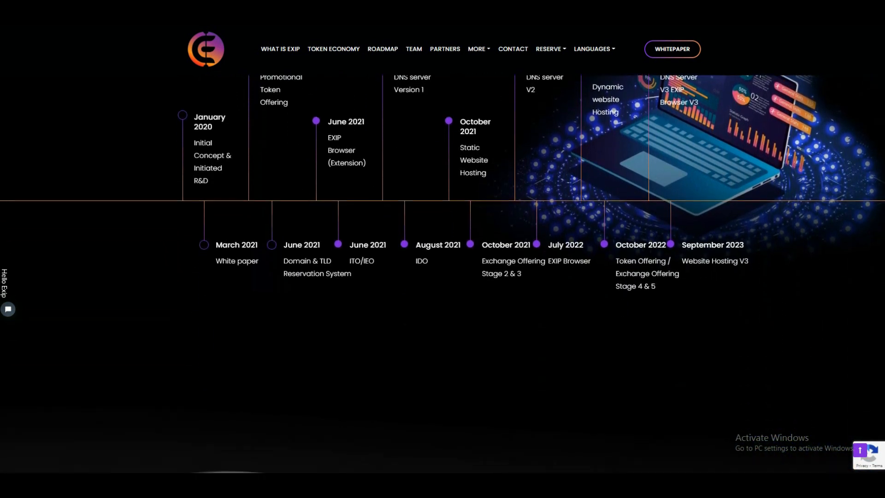
scroll("down", 3)
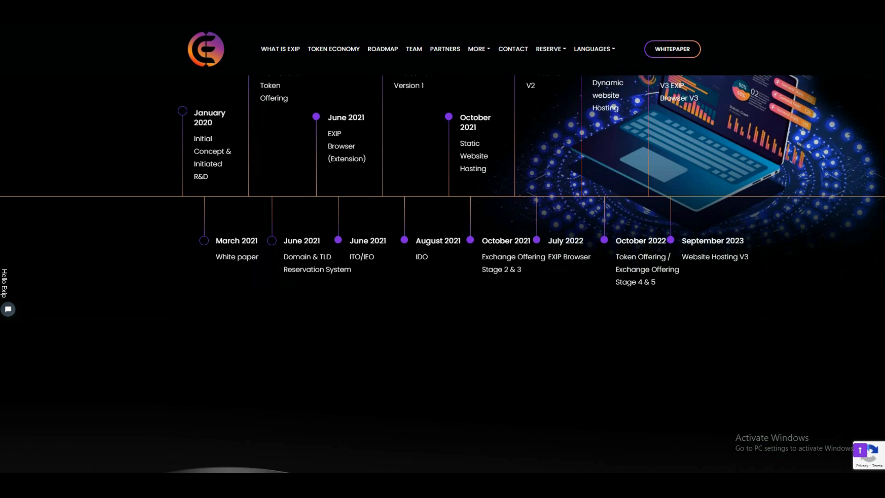
scroll("down", 3)
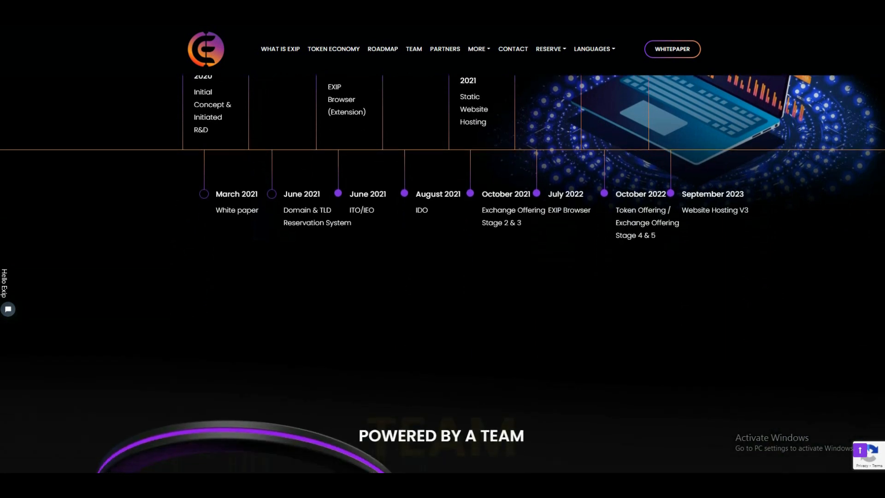
scroll("down", 3)
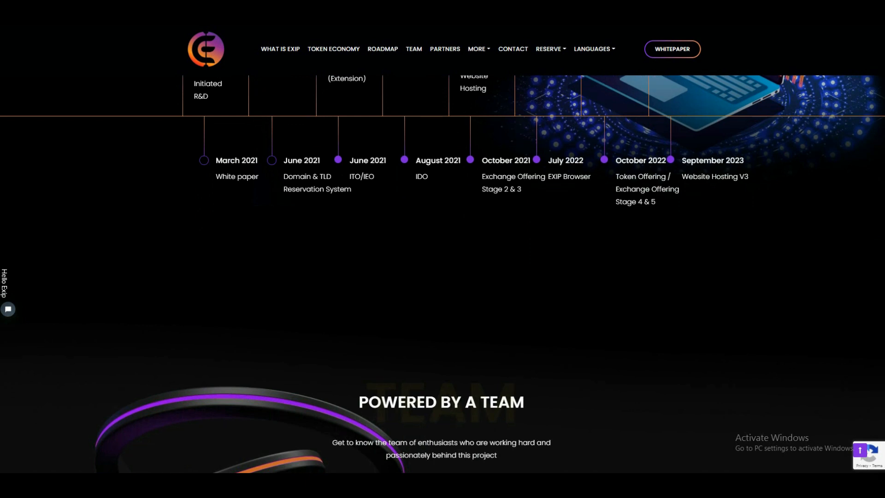
scroll("down", 3)
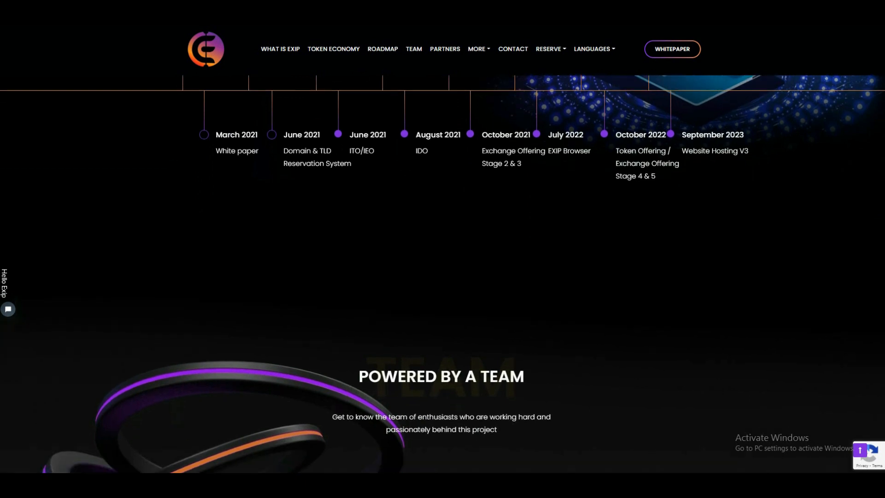
scroll("down", 3)
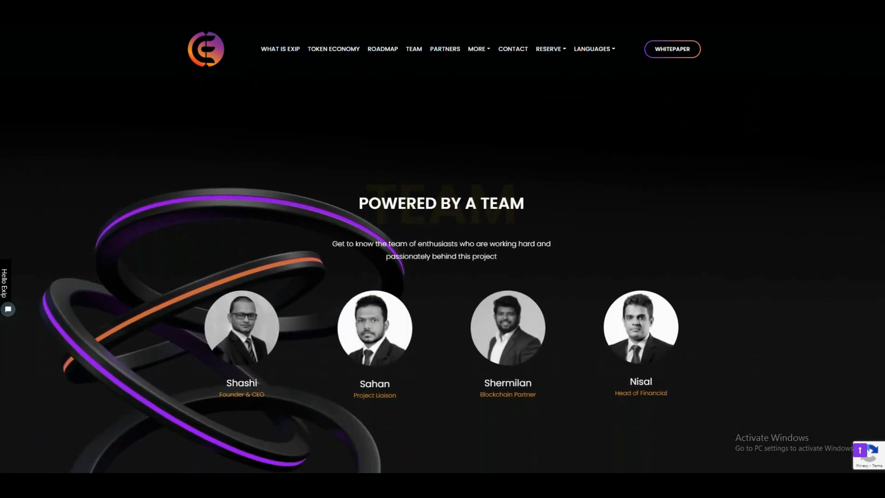
scroll("down", 3)
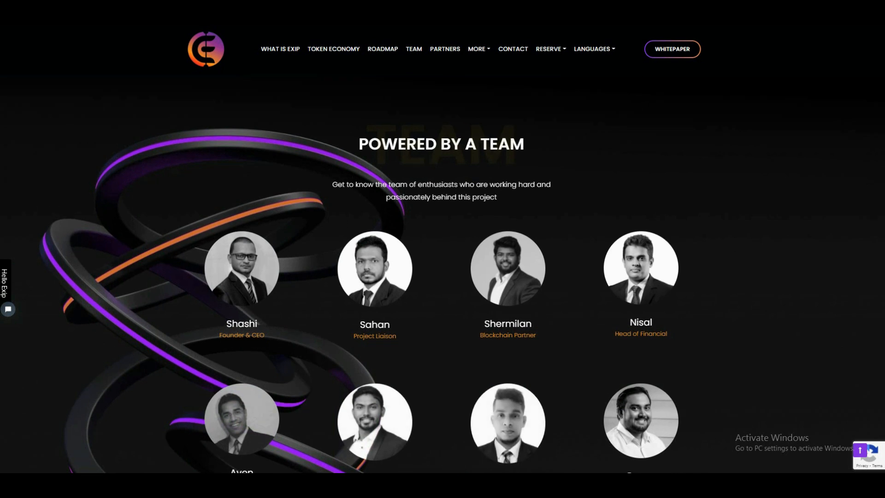
scroll("down", 3)
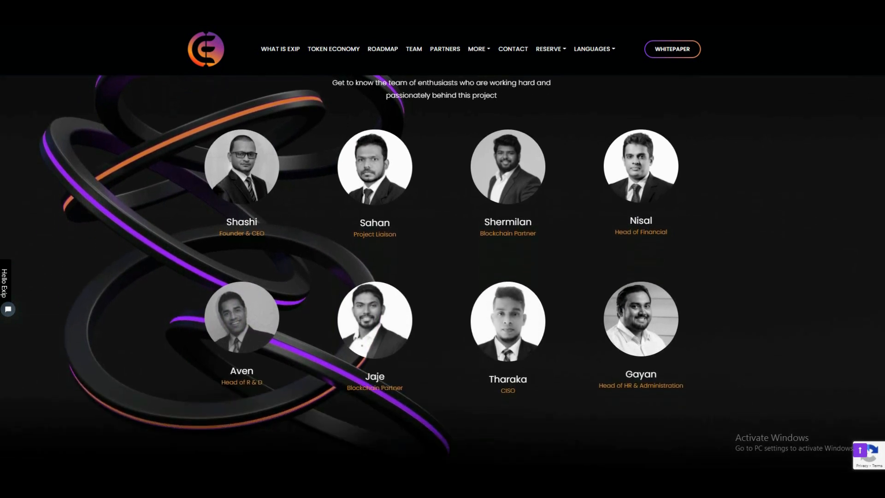
scroll("down", 3)
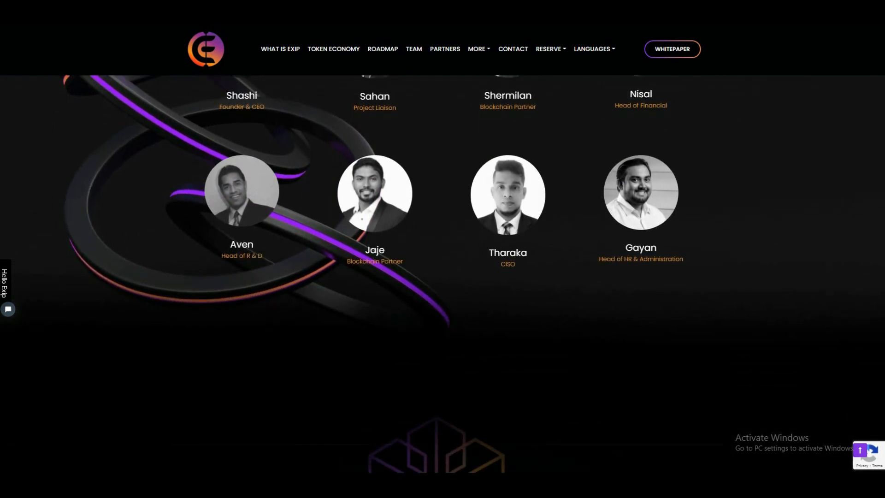
scroll("down", 3)
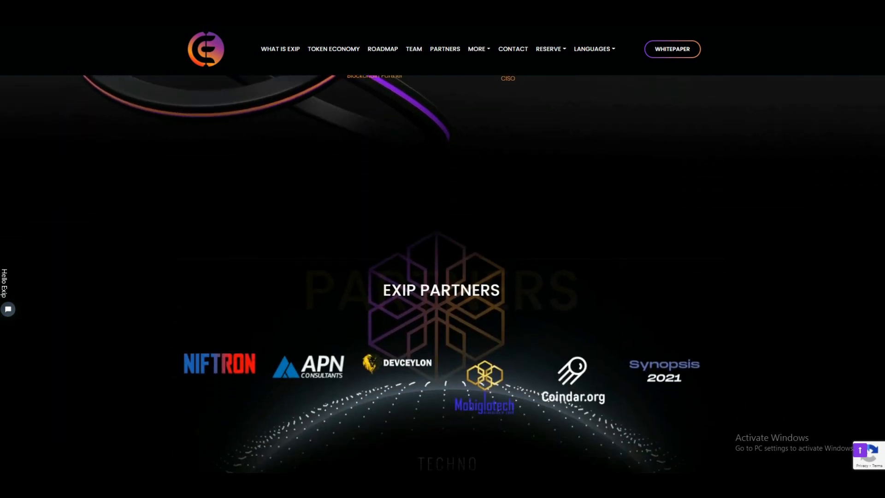
scroll("down", 3)
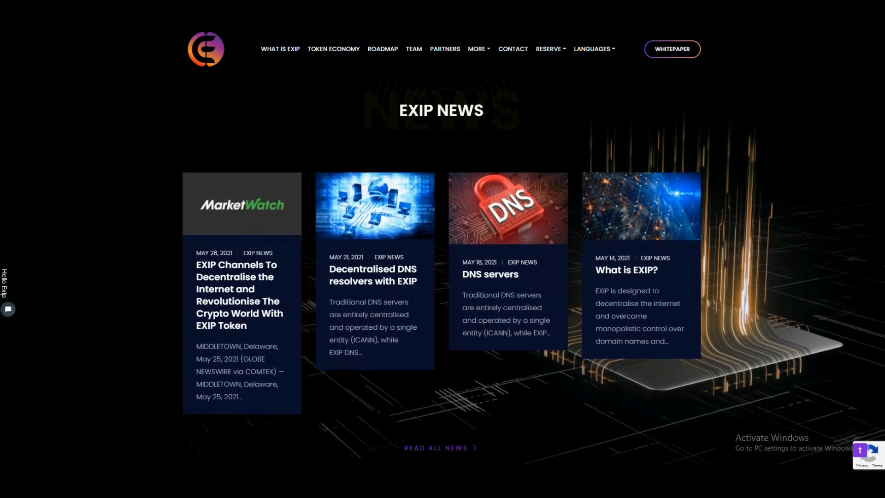
scroll("down", 3)
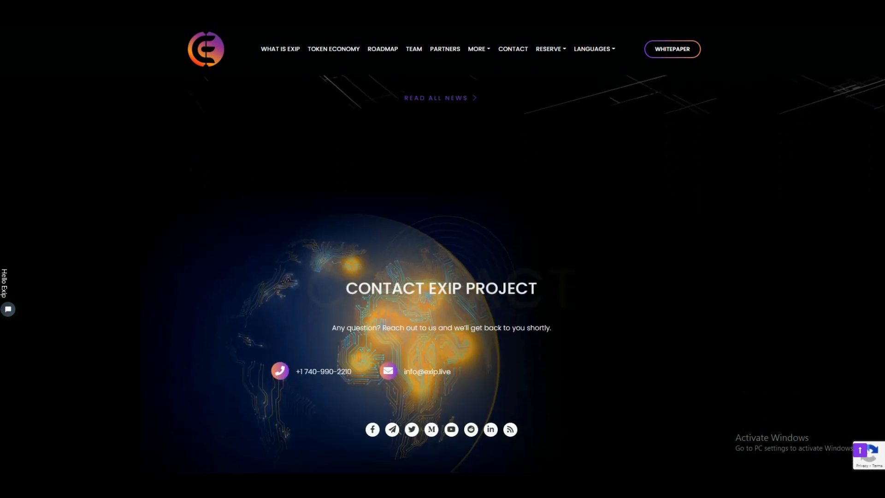
scroll("down", 3)
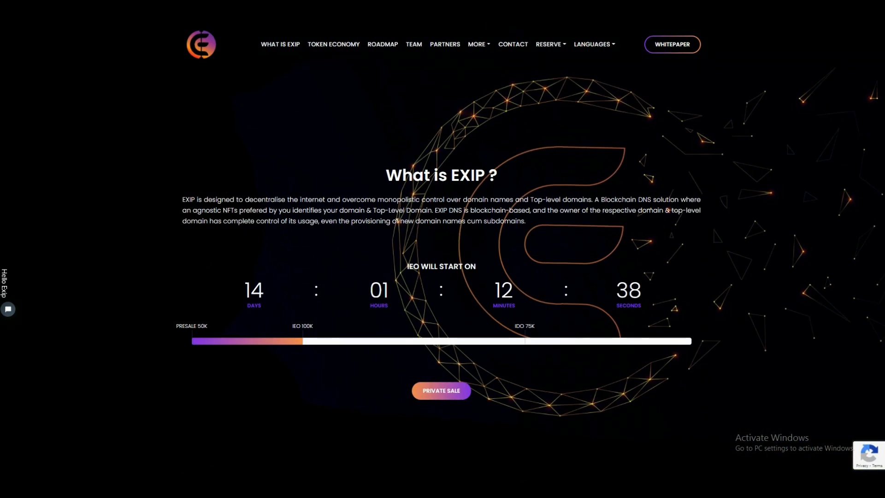
mouse_move(688, 119)
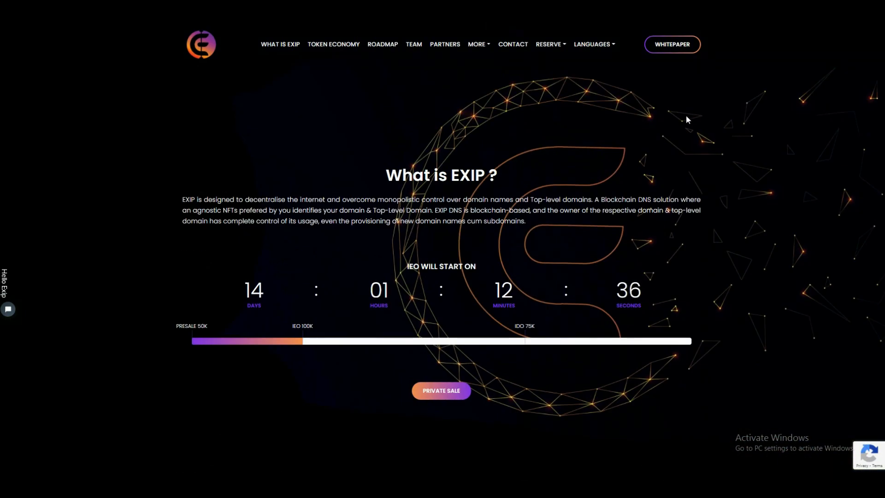